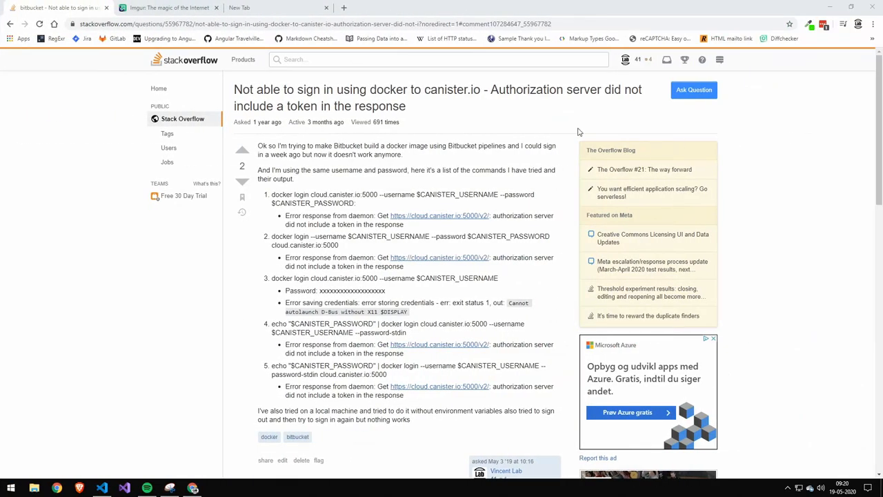
{"action": "mouse_move", "coordinate": [436, 127]}
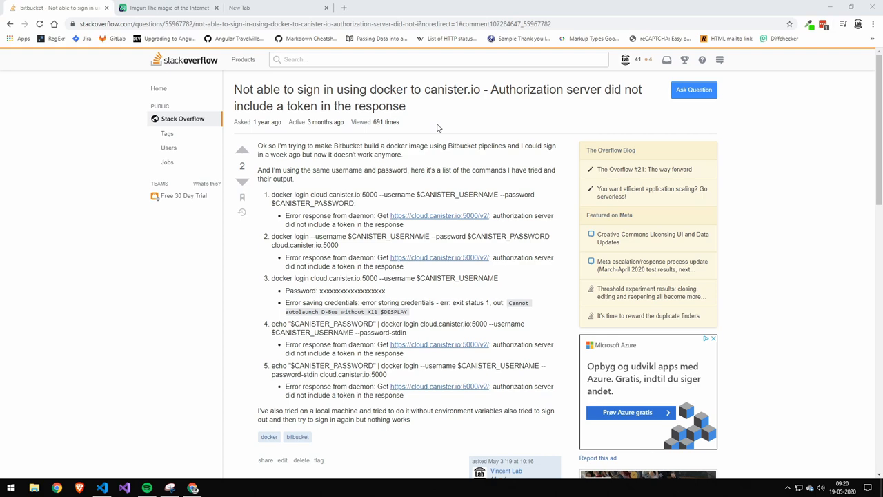
Step: Highlight the question's intro sentence, the first docker login command and its error response
{"action": "left_click_drag", "start_coordinate": [287, 105], "coordinate": [405, 105]}
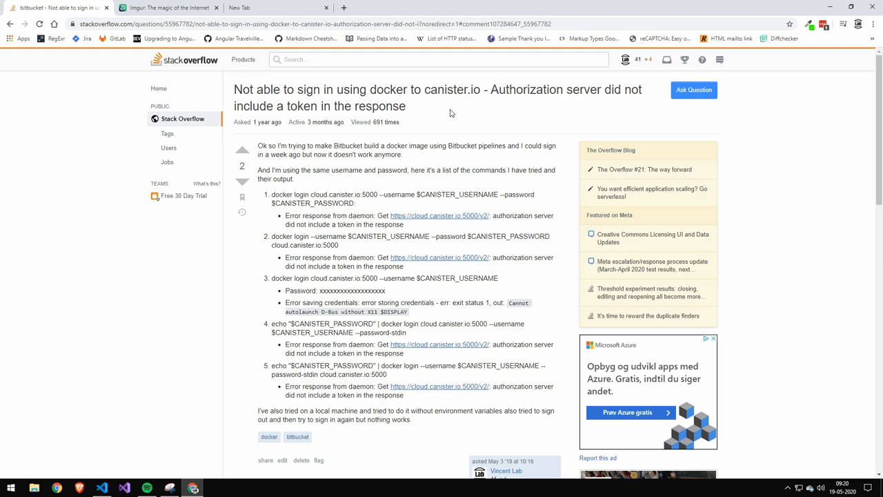
{"action": "mouse_move", "coordinate": [413, 118]}
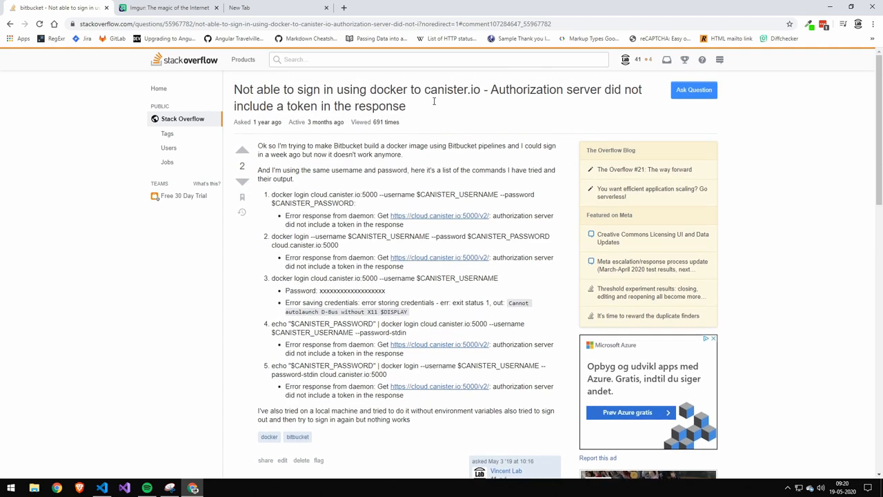
{"action": "mouse_move", "coordinate": [410, 160]}
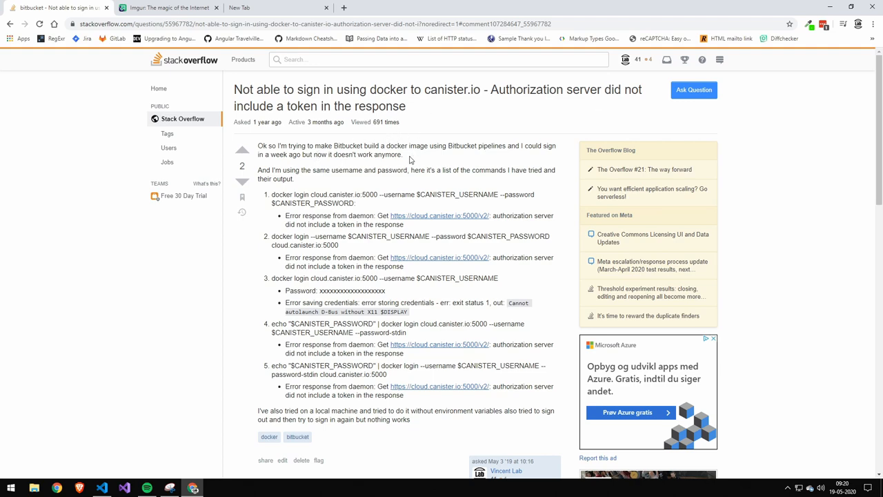
{"action": "left_click_drag", "start_coordinate": [258, 146], "coordinate": [403, 154]}
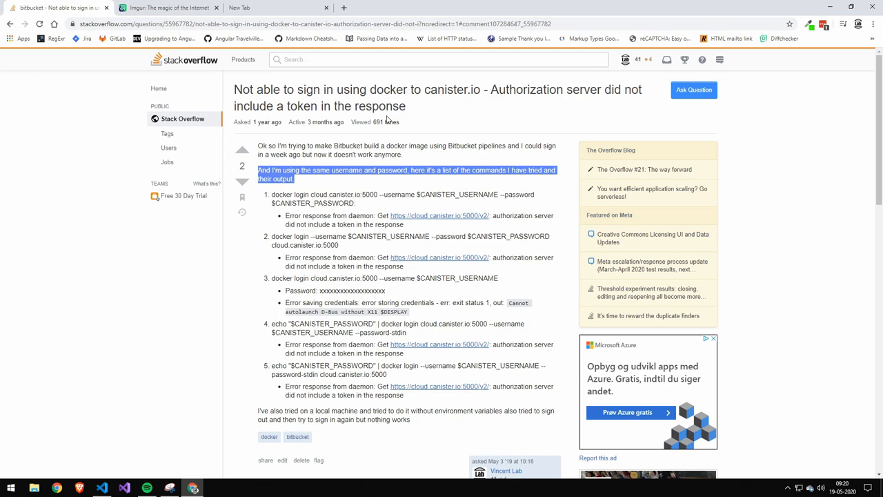
{"action": "mouse_move", "coordinate": [412, 119]}
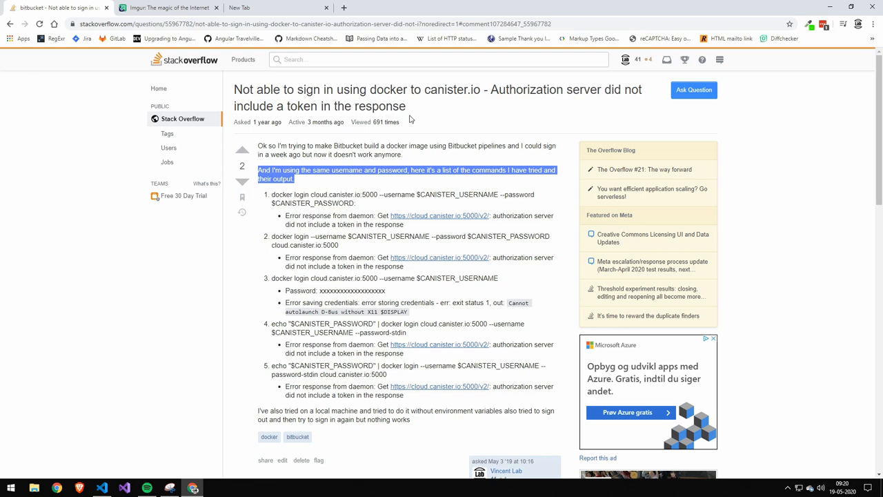
{"action": "scroll", "scroll_direction": "down", "scroll_amount": 3}
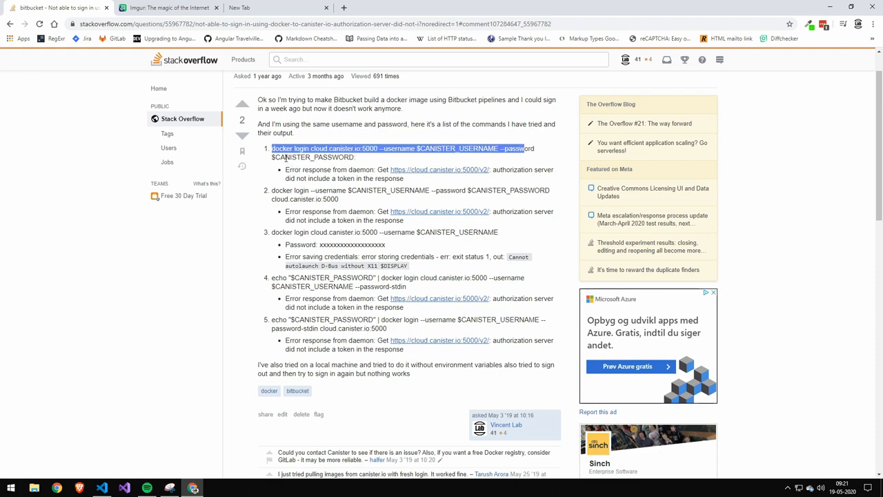
{"action": "left_click_drag", "start_coordinate": [296, 190], "coordinate": [338, 199]}
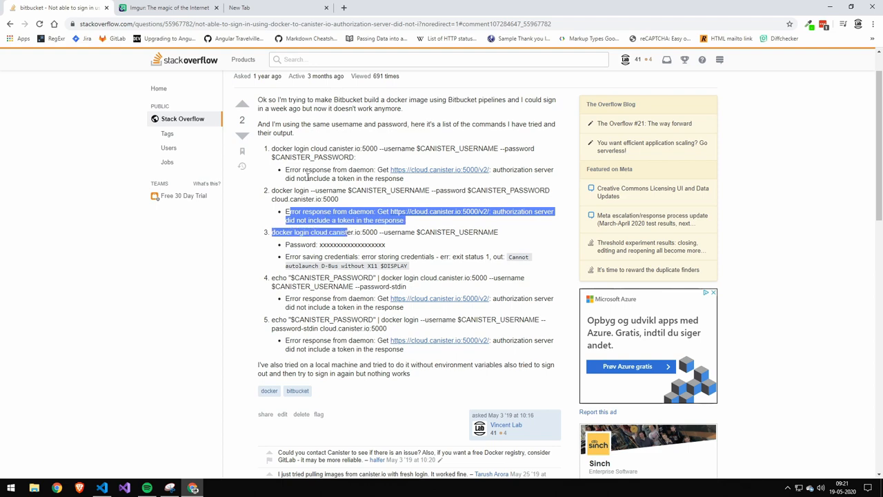
{"action": "mouse_move", "coordinate": [312, 191]}
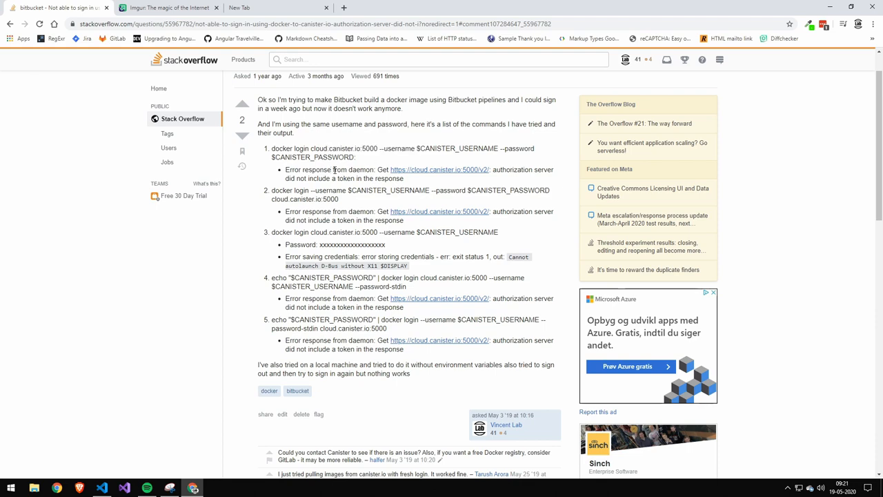
{"action": "left_click_drag", "start_coordinate": [334, 169], "coordinate": [410, 178]}
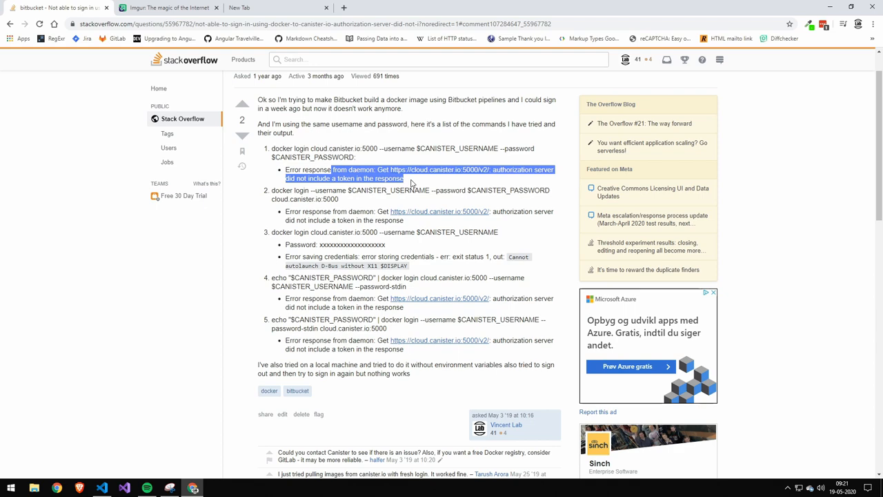
{"action": "mouse_move", "coordinate": [407, 174]}
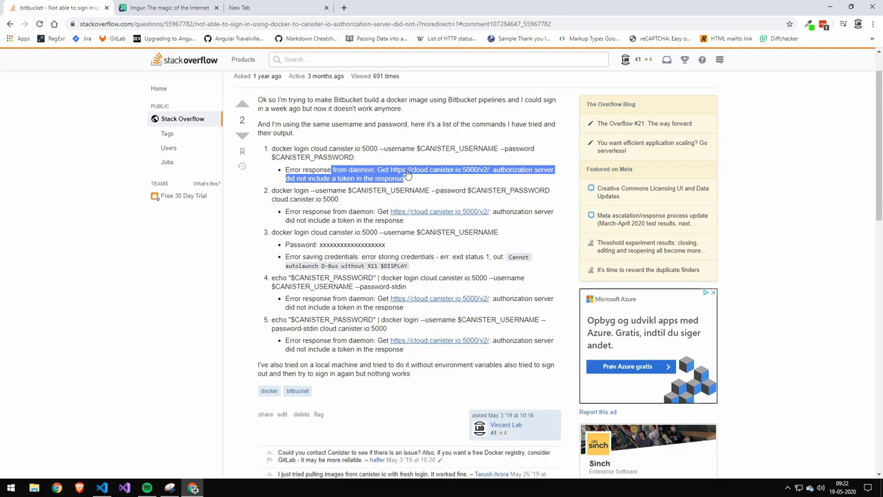
Step: Highlight the closing paragraph of the Stack Overflow question
{"action": "scroll", "scroll_direction": "down", "scroll_amount": 3}
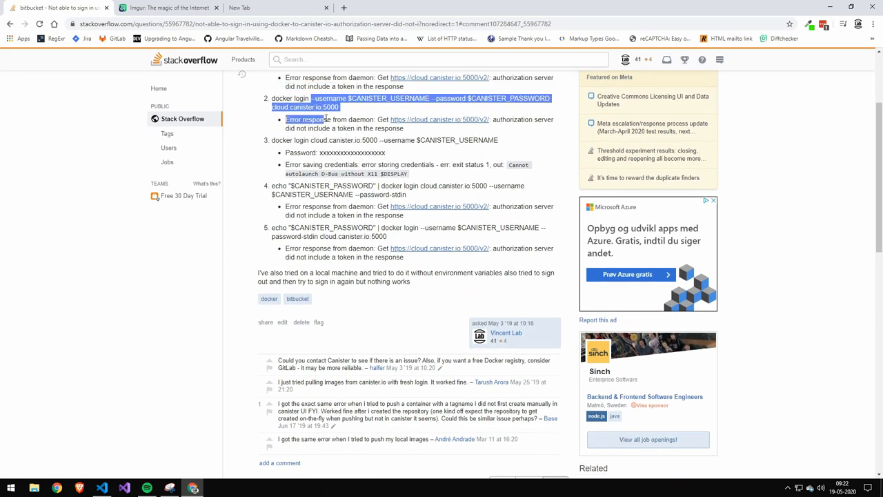
{"action": "scroll", "scroll_direction": "down", "scroll_amount": 3}
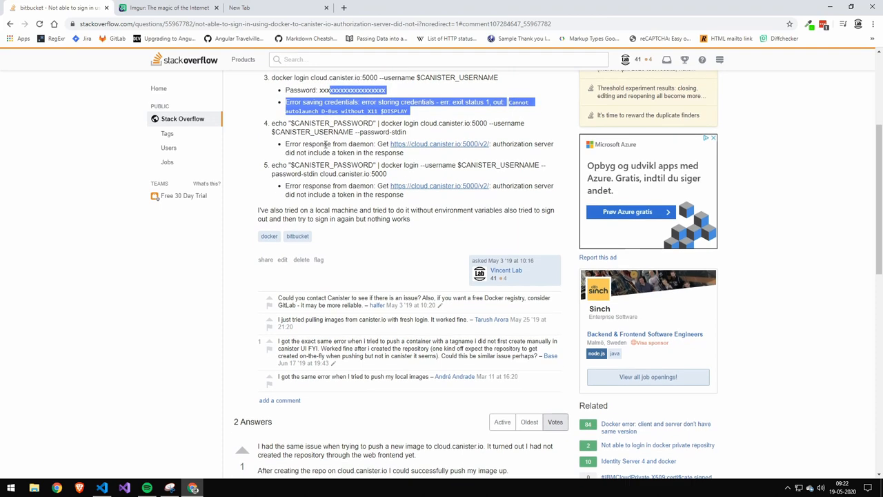
{"action": "scroll", "scroll_direction": "down", "scroll_amount": 3}
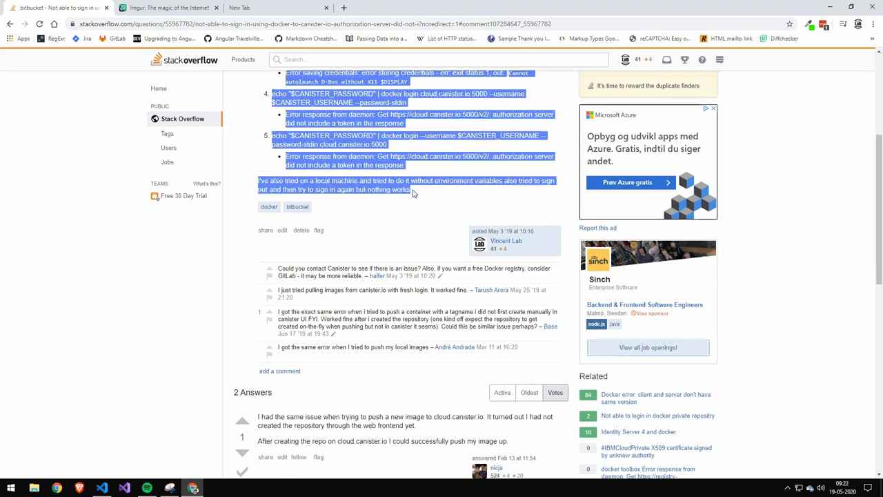
{"action": "left_click", "coordinate": [414, 193]}
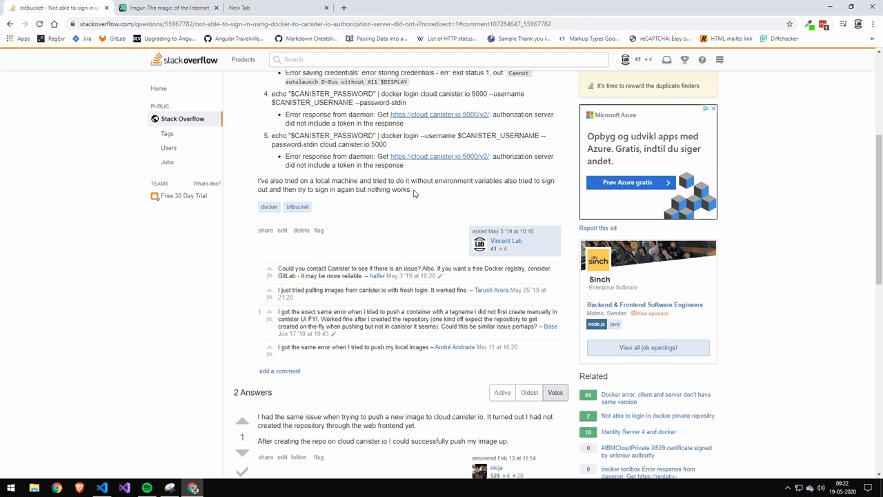
{"action": "mouse_move", "coordinate": [417, 190]}
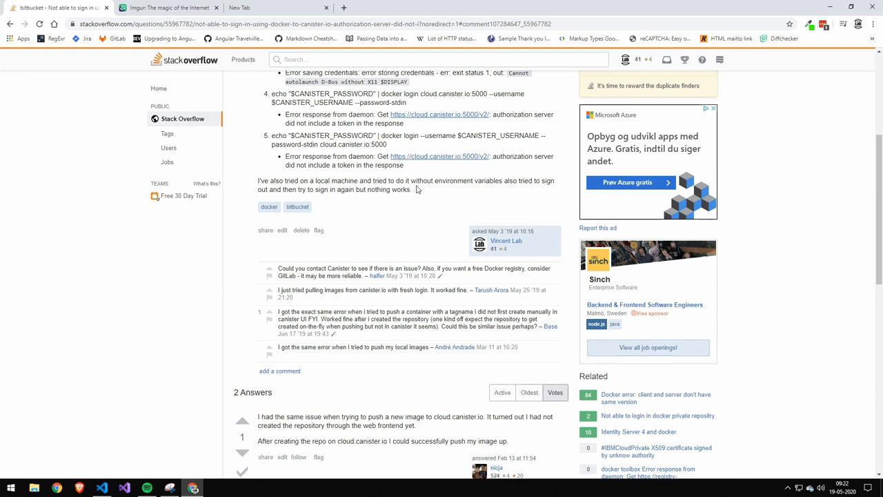
{"action": "double_click", "coordinate": [317, 93]}
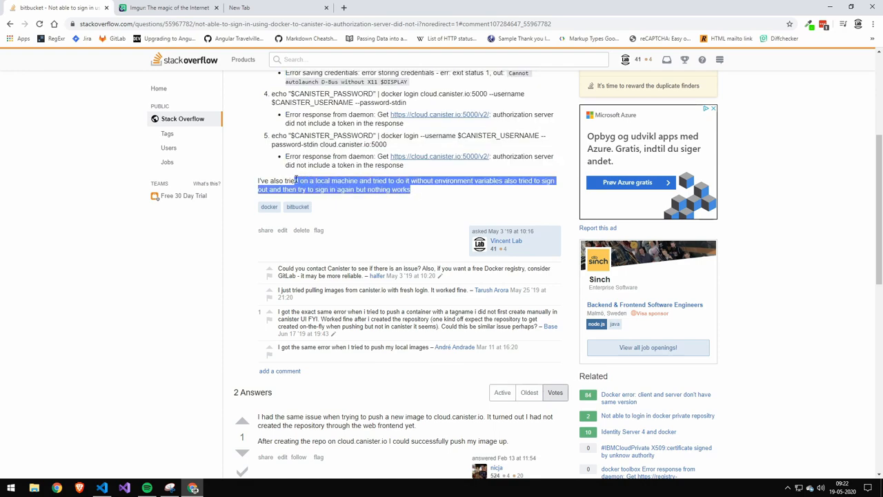
Step: In VS Code's terminal, start entering the node command to run app.js
{"action": "scroll", "scroll_direction": "up", "scroll_amount": 3}
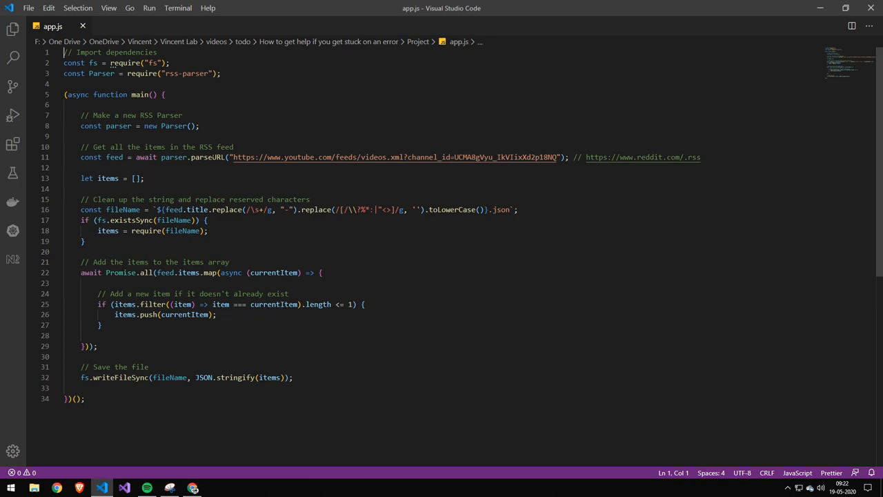
{"action": "left_click", "coordinate": [12, 29]}
{"action": "type", "text": "no"}
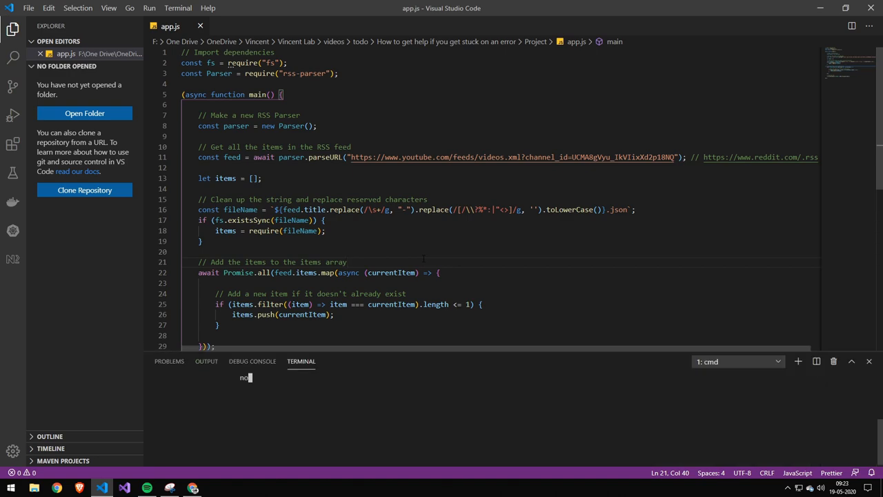
{"action": "type", "text": "de"}
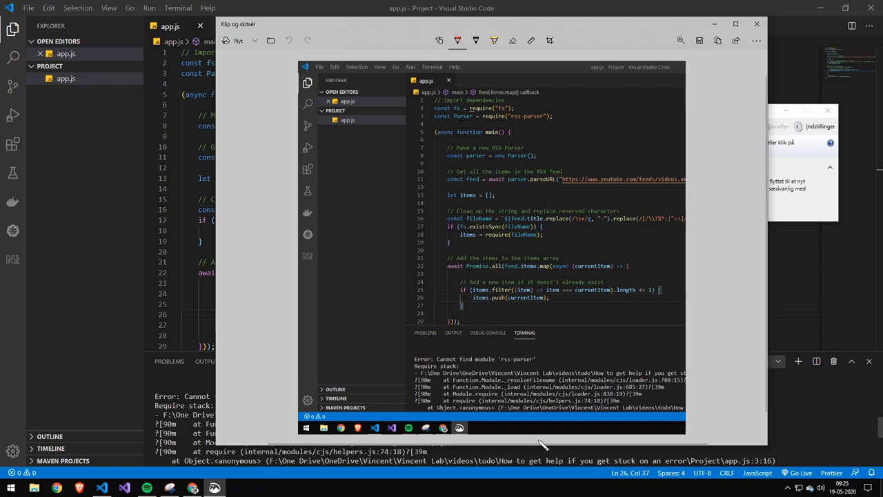
{"action": "mouse_move", "coordinate": [412, 348]}
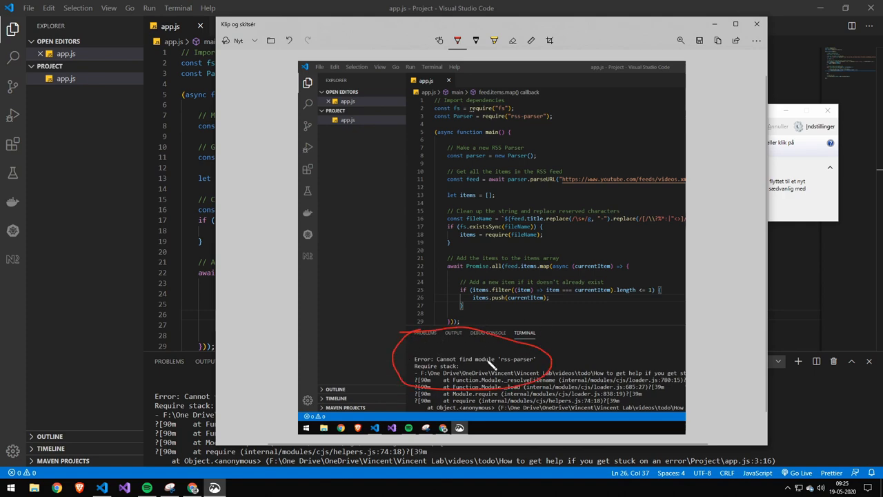
{"action": "mouse_move", "coordinate": [476, 358]}
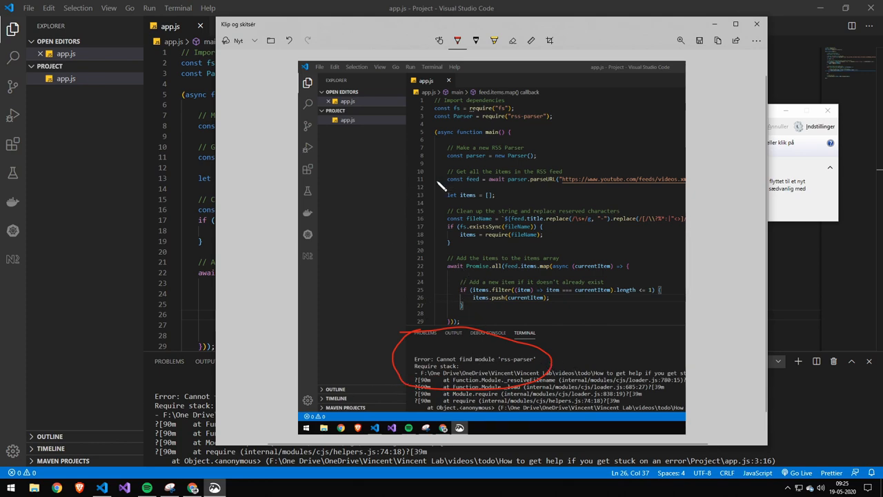
{"action": "mouse_move", "coordinate": [310, 434]}
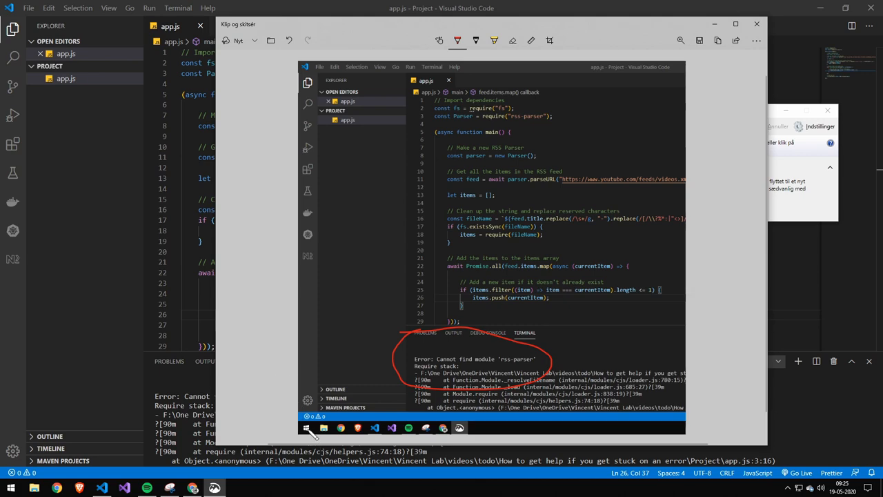
{"action": "mouse_move", "coordinate": [453, 163]}
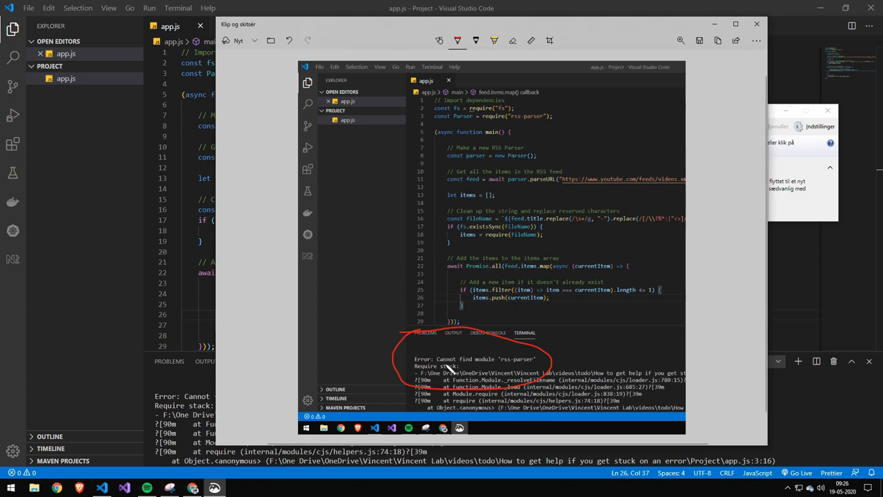
{"action": "mouse_move", "coordinate": [409, 268]}
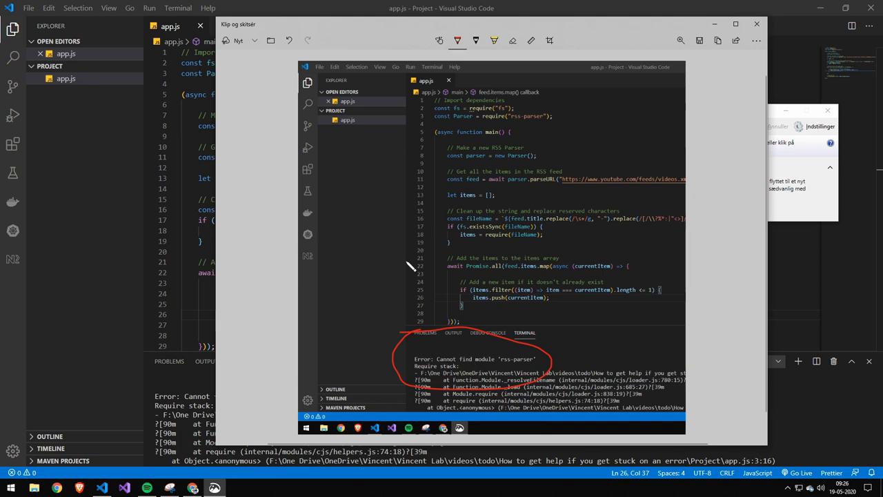
{"action": "mouse_move", "coordinate": [448, 242]}
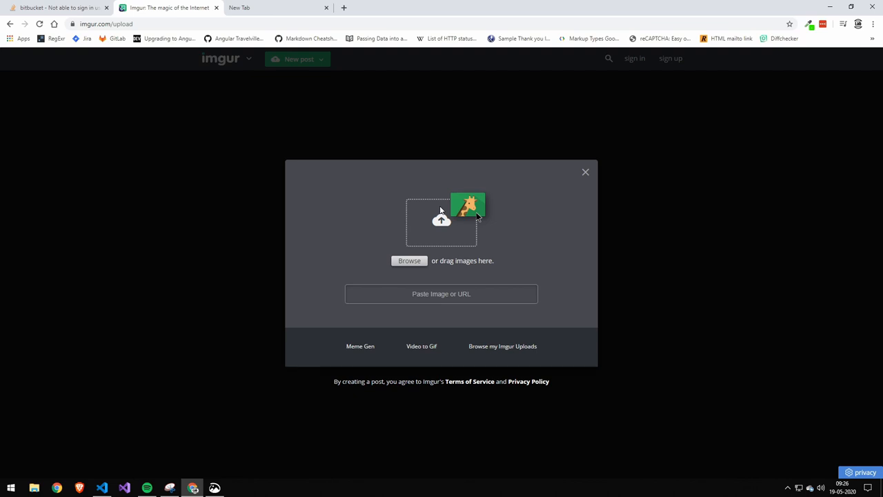
{"action": "mouse_move", "coordinate": [72, 60]}
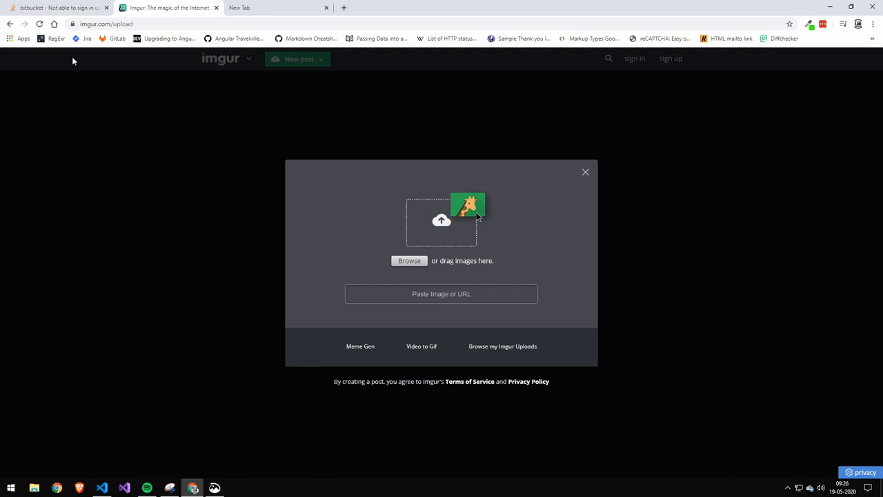
{"action": "mouse_move", "coordinate": [294, 140]}
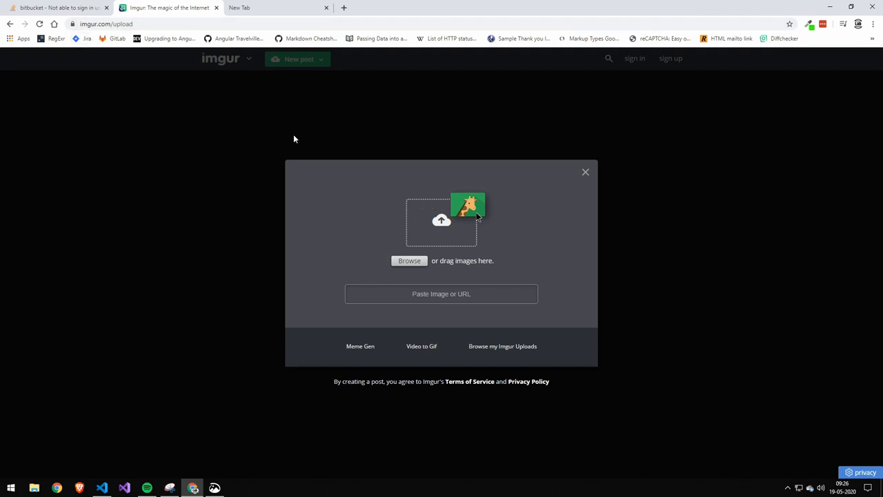
{"action": "mouse_move", "coordinate": [409, 260]}
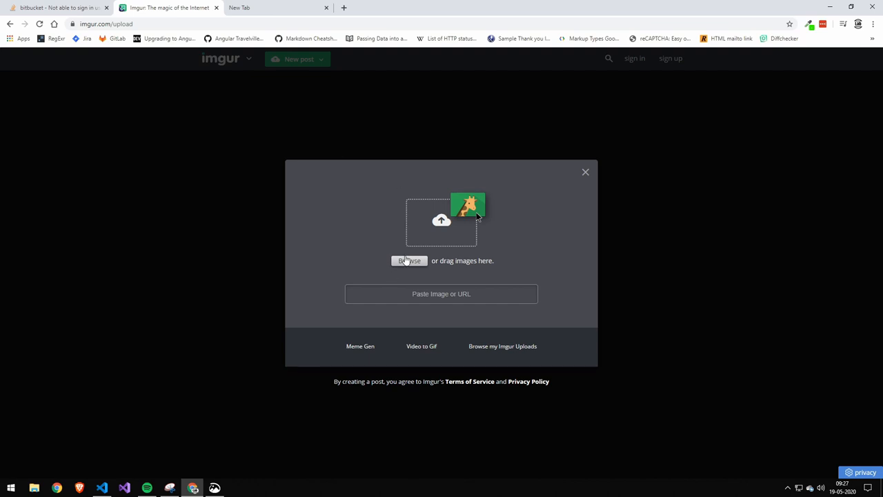